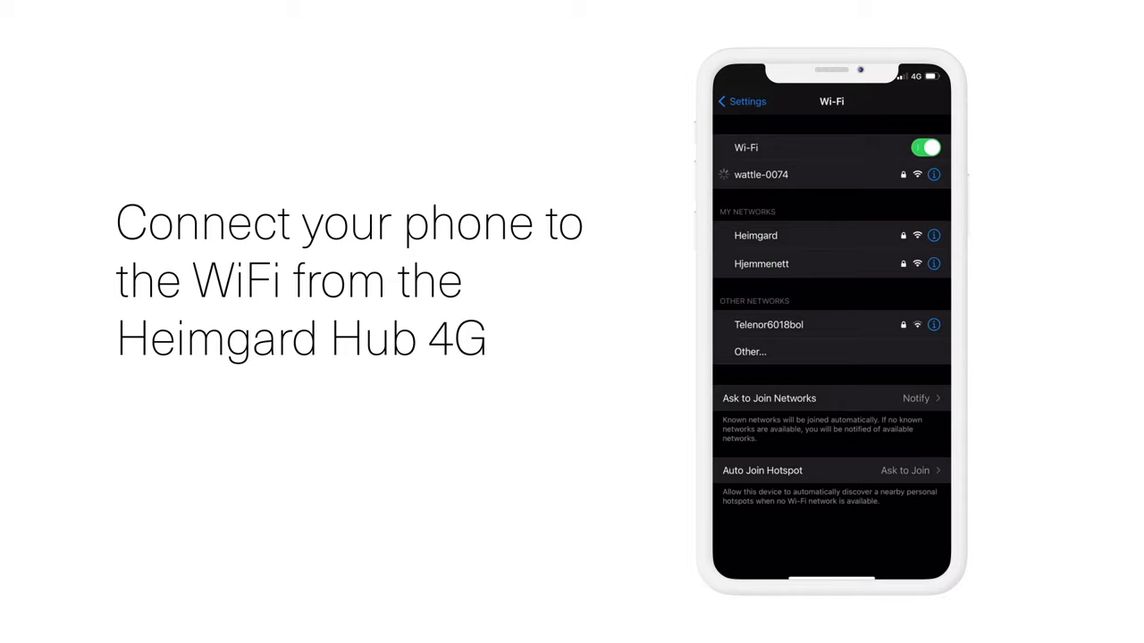
# Step: Join the hub's wattle-0074 Wi-Fi network in iOS Settings
pyautogui.click(760, 174)
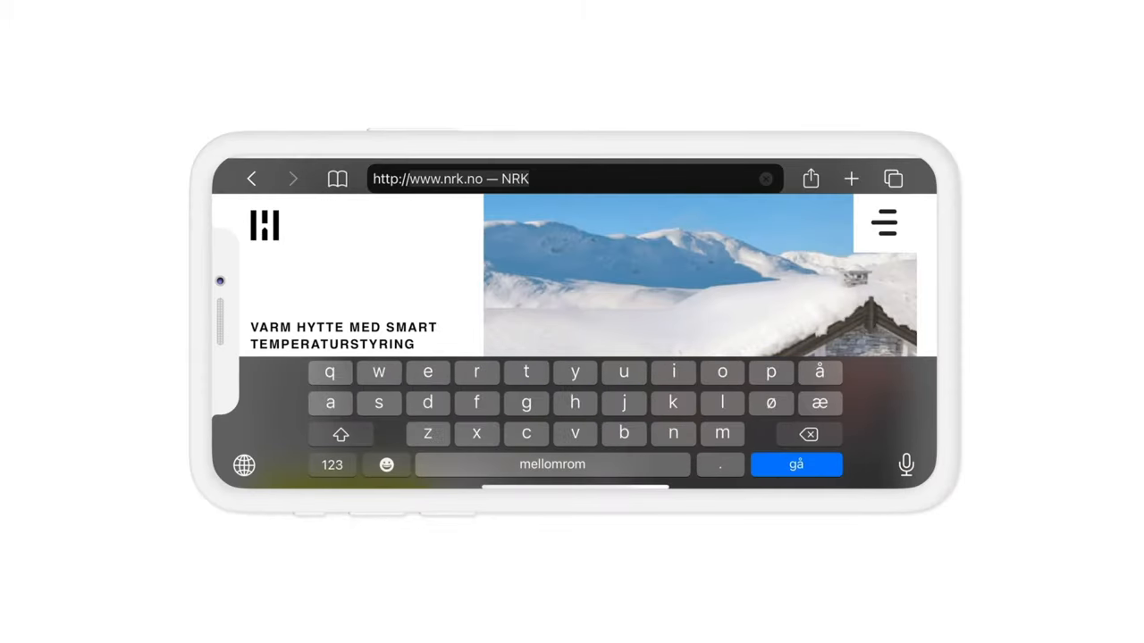
# Step: Load 192.168.8.1 in Safari and log in as admin with the default password
pyautogui.write('192.168.8.1')
pyautogui.write('adm')
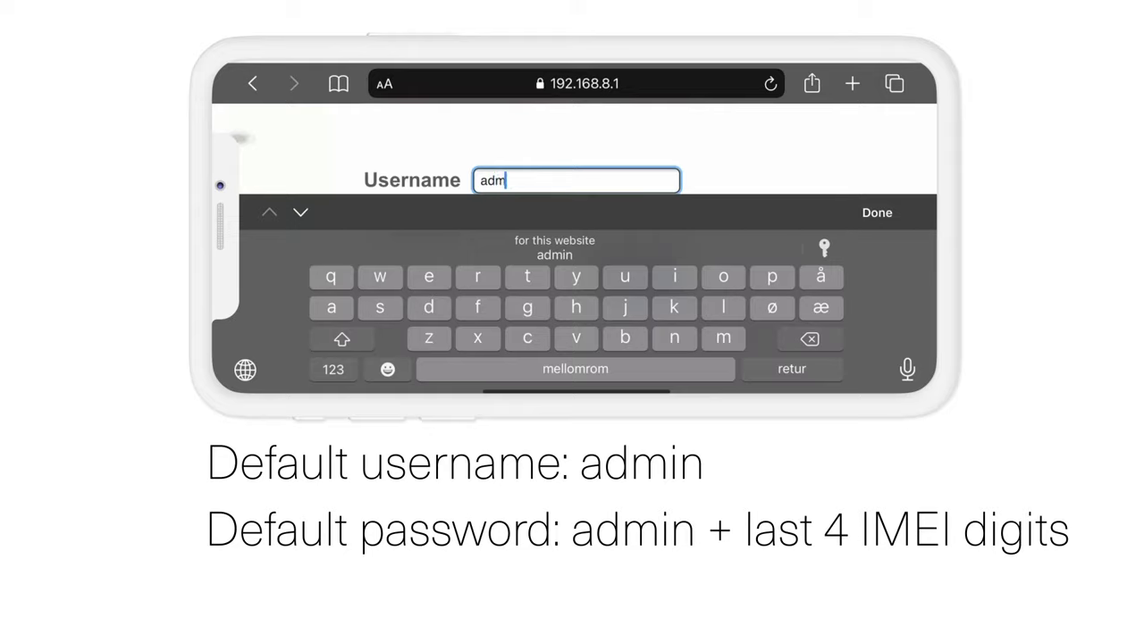
pyautogui.click(877, 212)
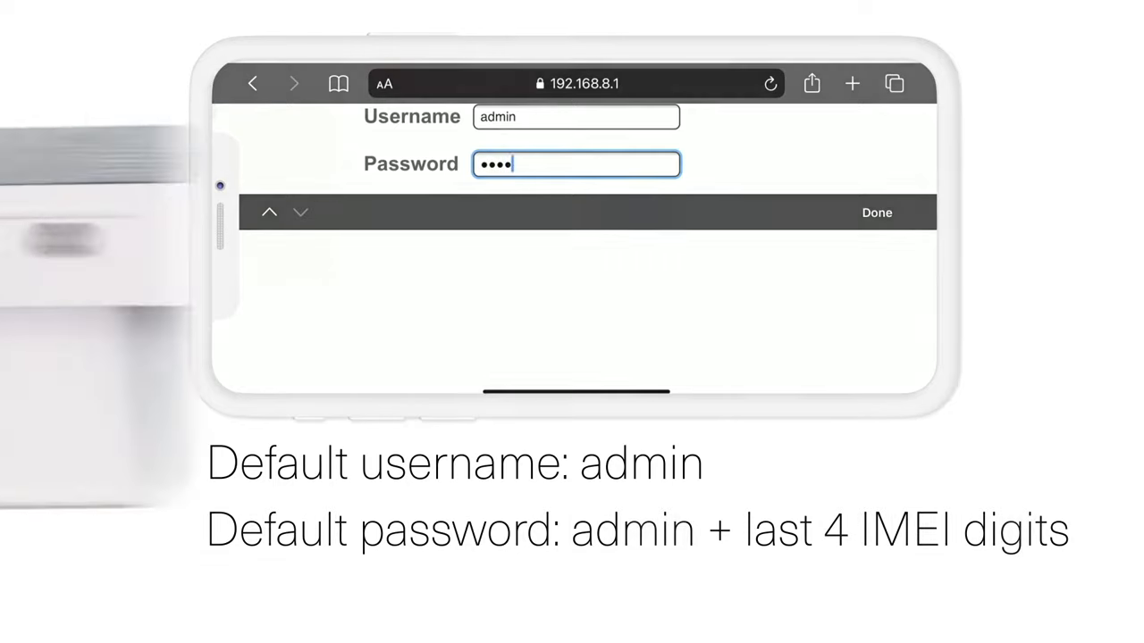
pyautogui.click(876, 213)
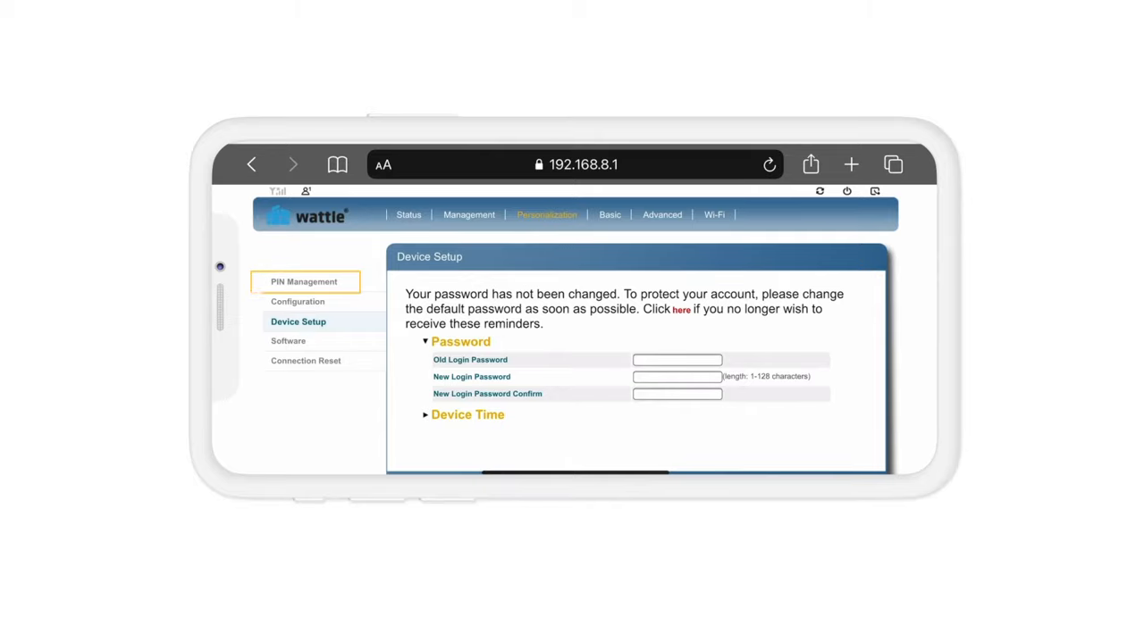
# Step: Set PIN Protection to Disable under PIN Management, entering PIN code 12
pyautogui.click(304, 281)
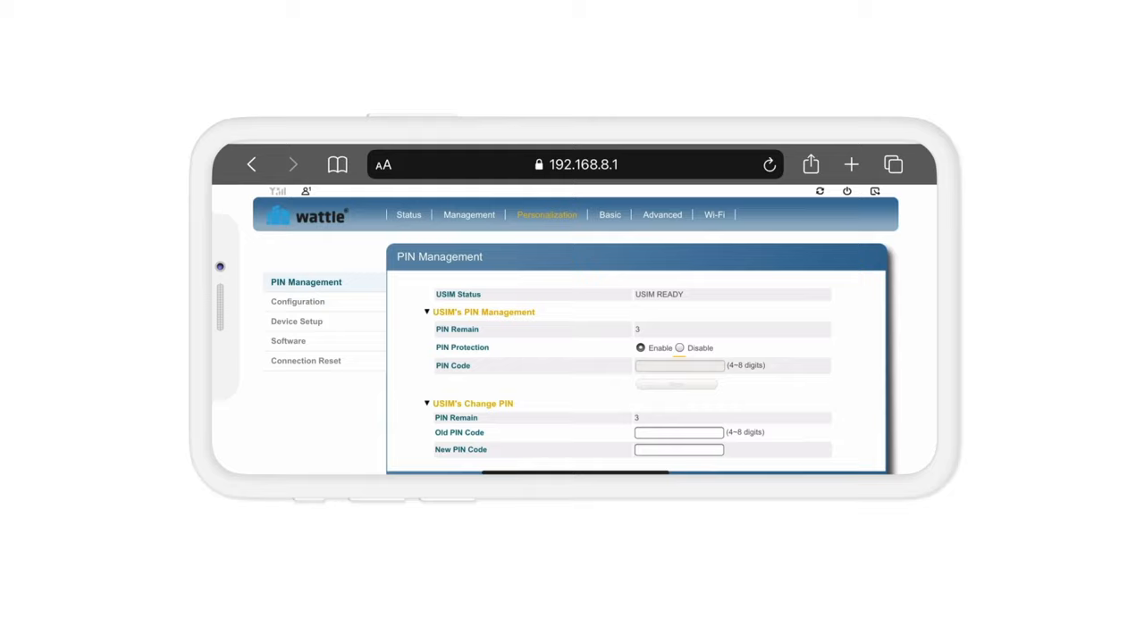
pyautogui.click(680, 351)
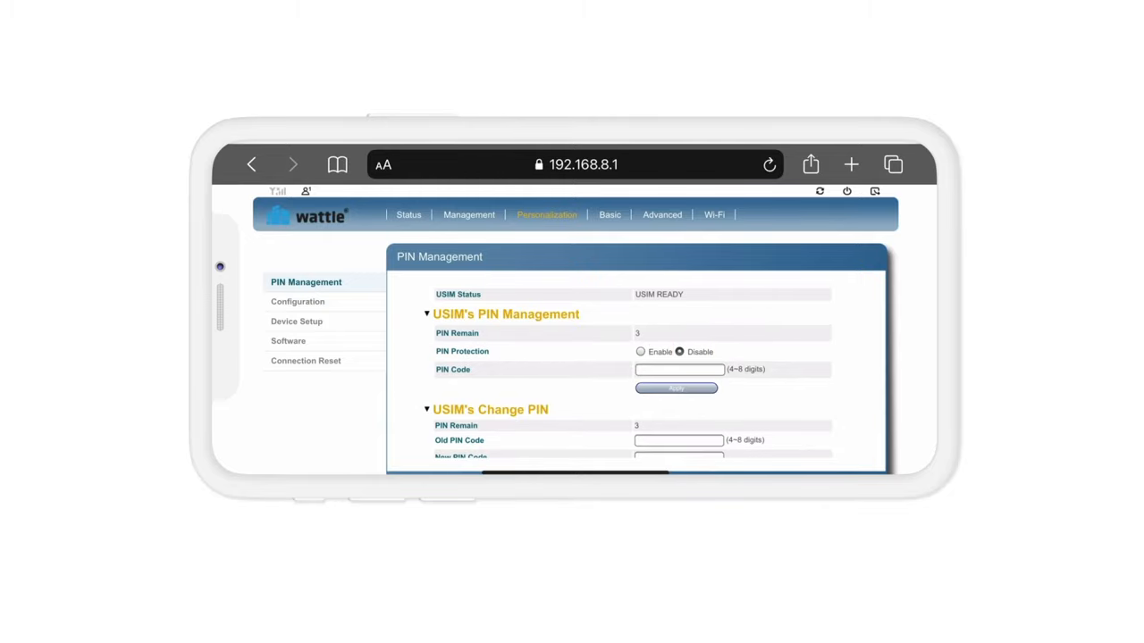
pyautogui.click(679, 369)
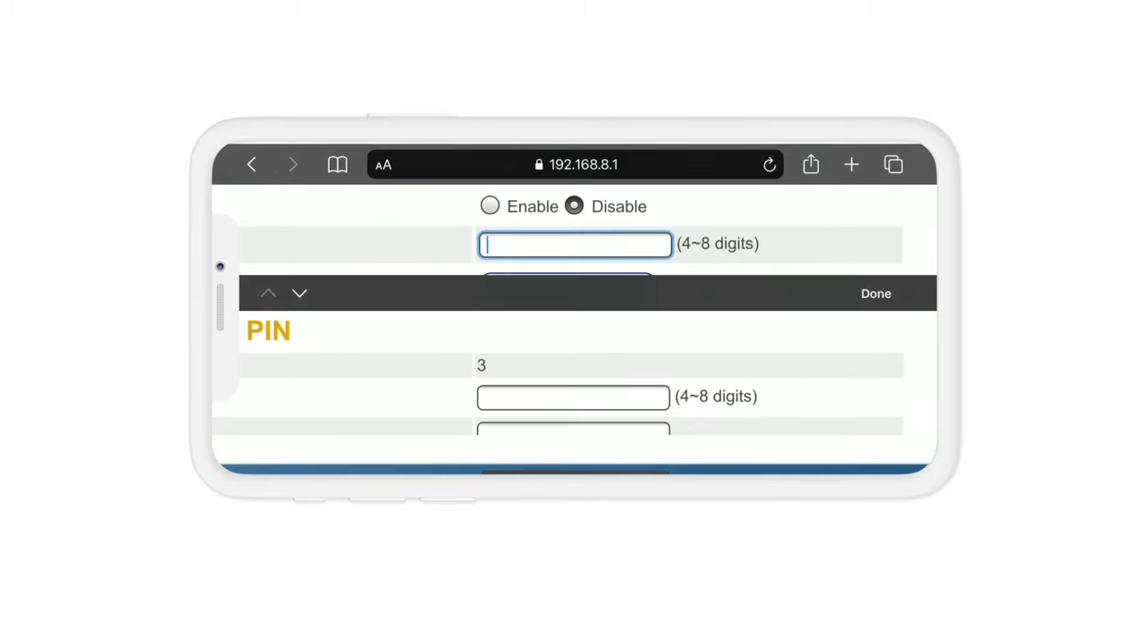
pyautogui.write('12')
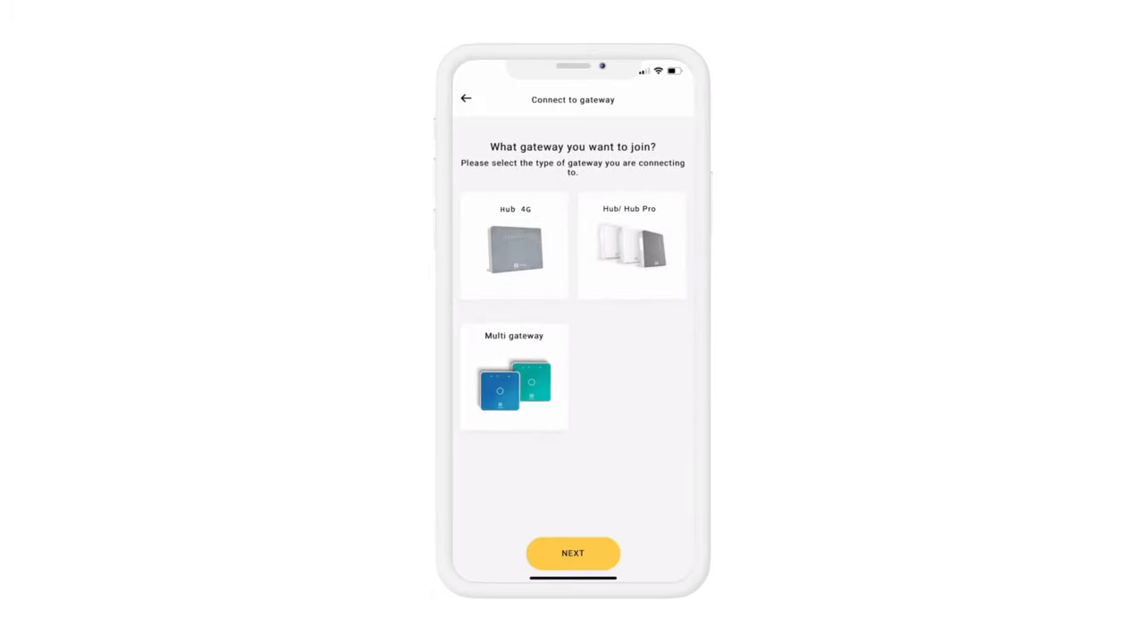
# Step: Select the Hub 4G gateway, continue, and edit the My project name field
pyautogui.click(514, 245)
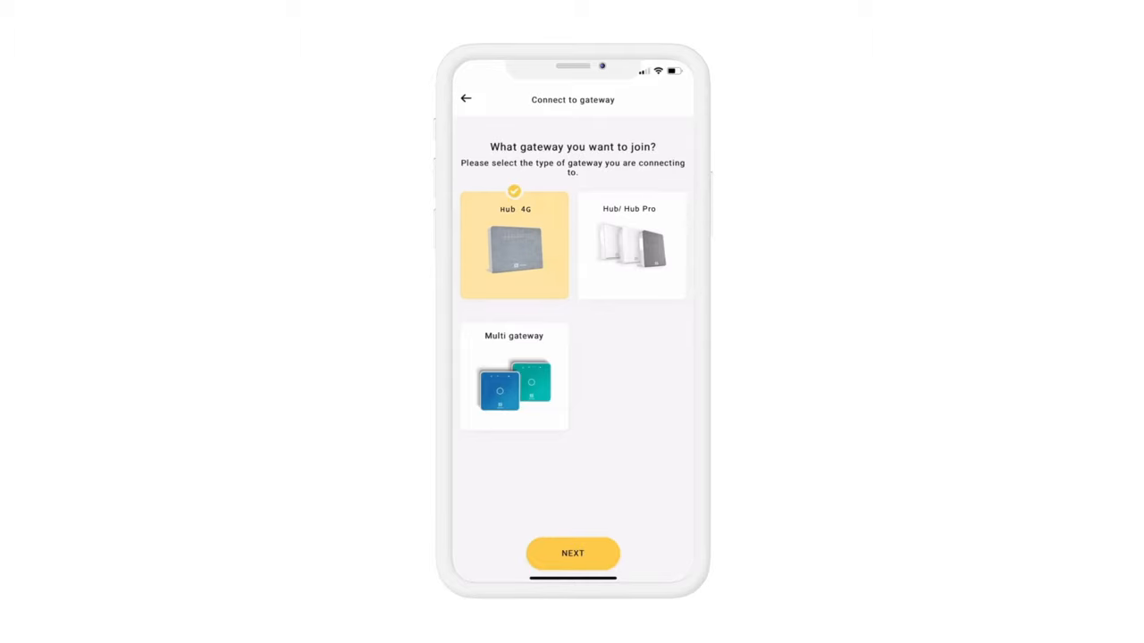
pyautogui.click(572, 553)
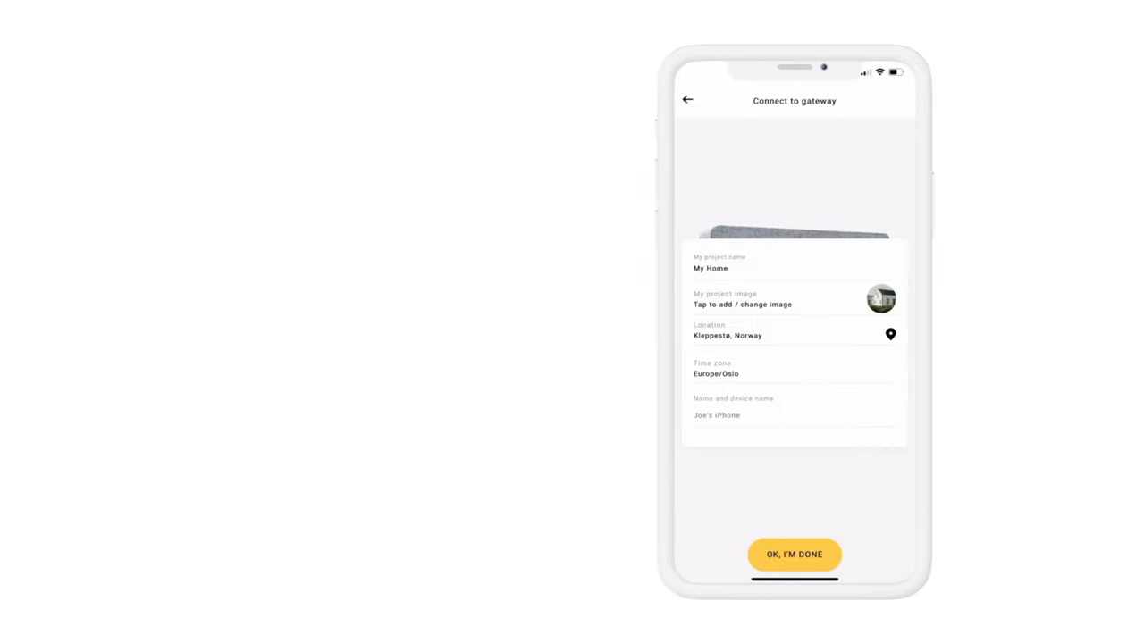
pyautogui.click(794, 269)
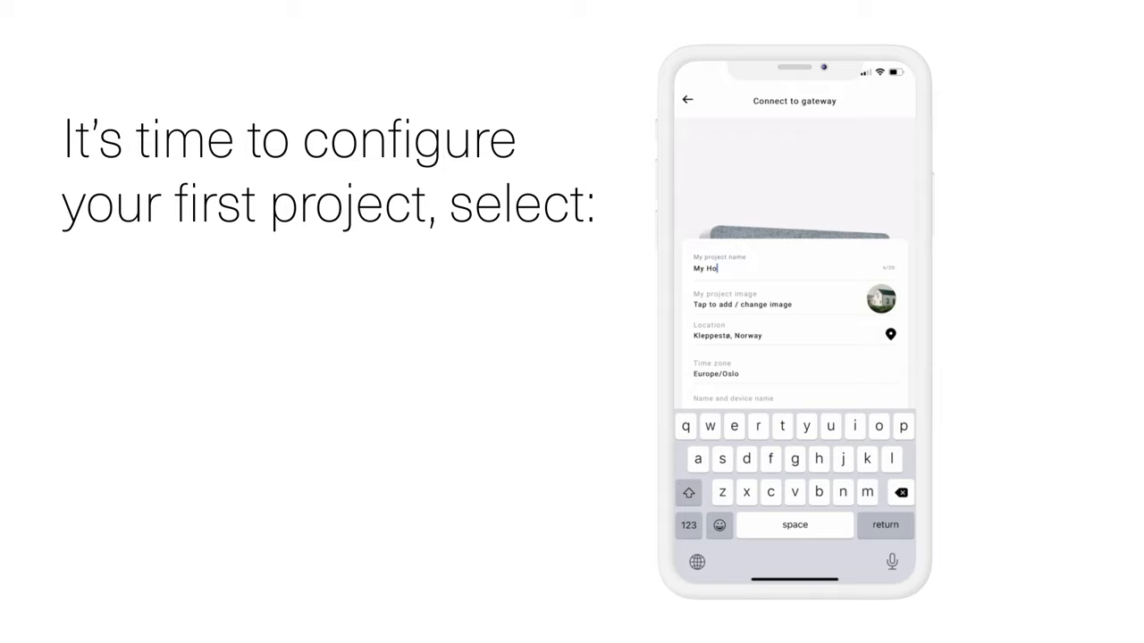